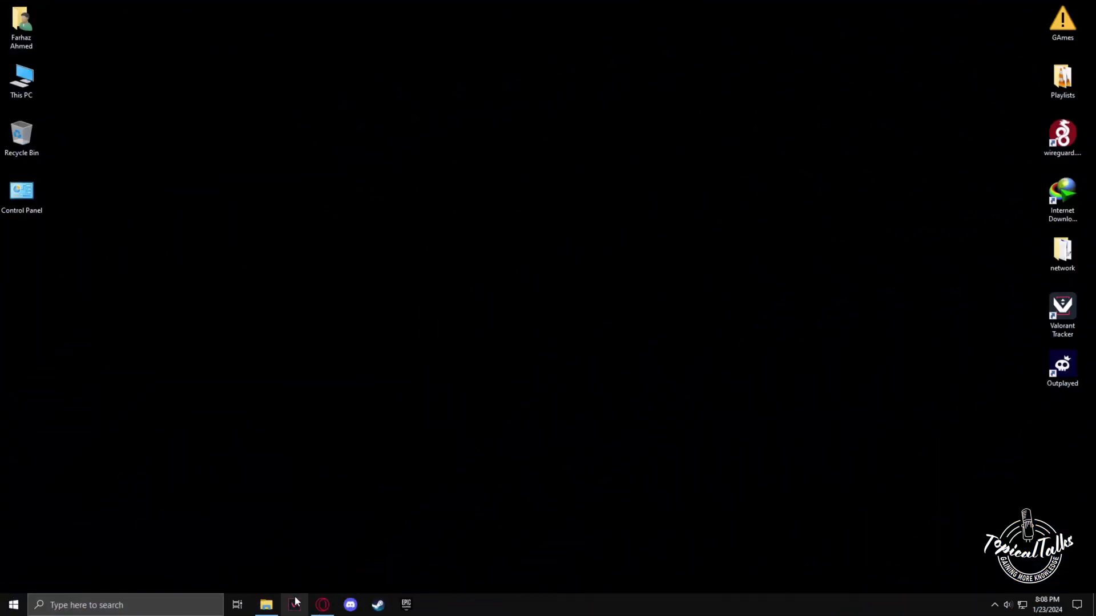
Step: Open the VALORANT shortcut's file location and browse into the VALORANT live folder
{"action": "right_click", "coordinate": [293, 604]}
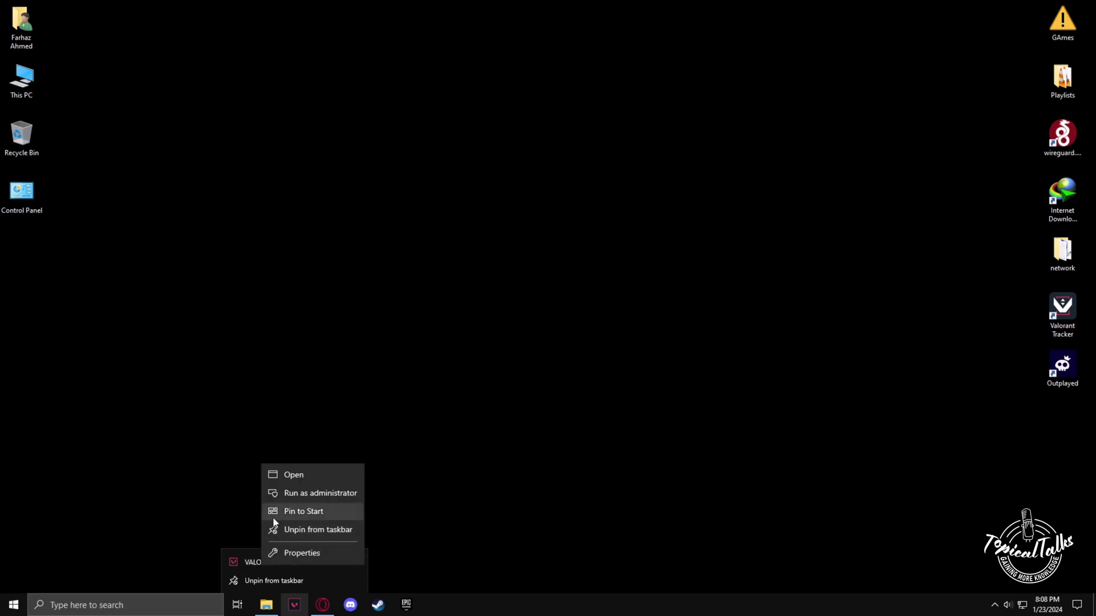
{"action": "left_click", "coordinate": [302, 553]}
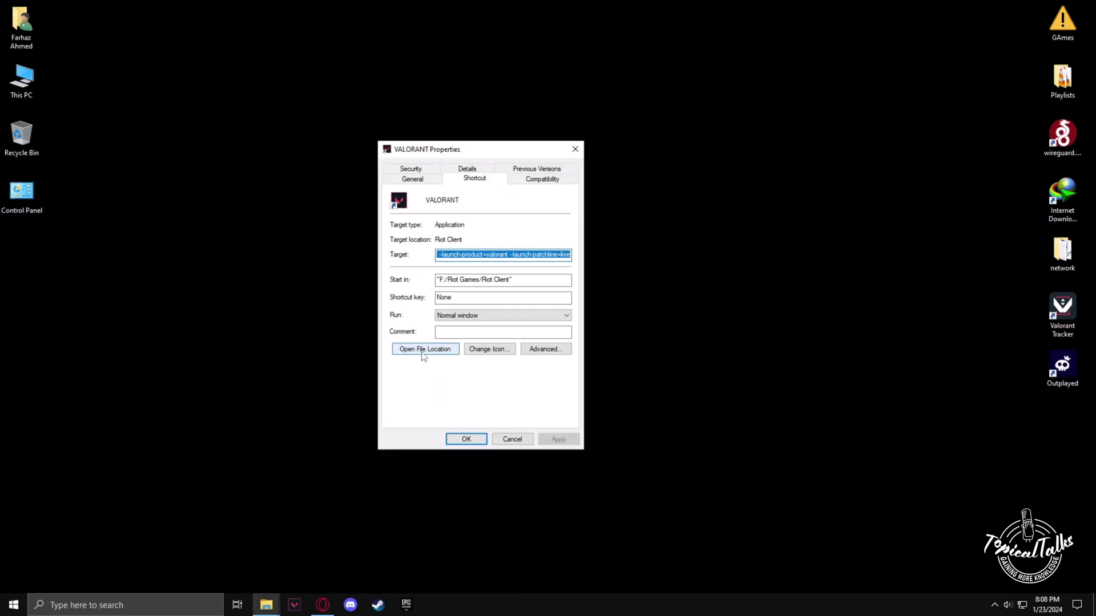
{"action": "left_click", "coordinate": [424, 349]}
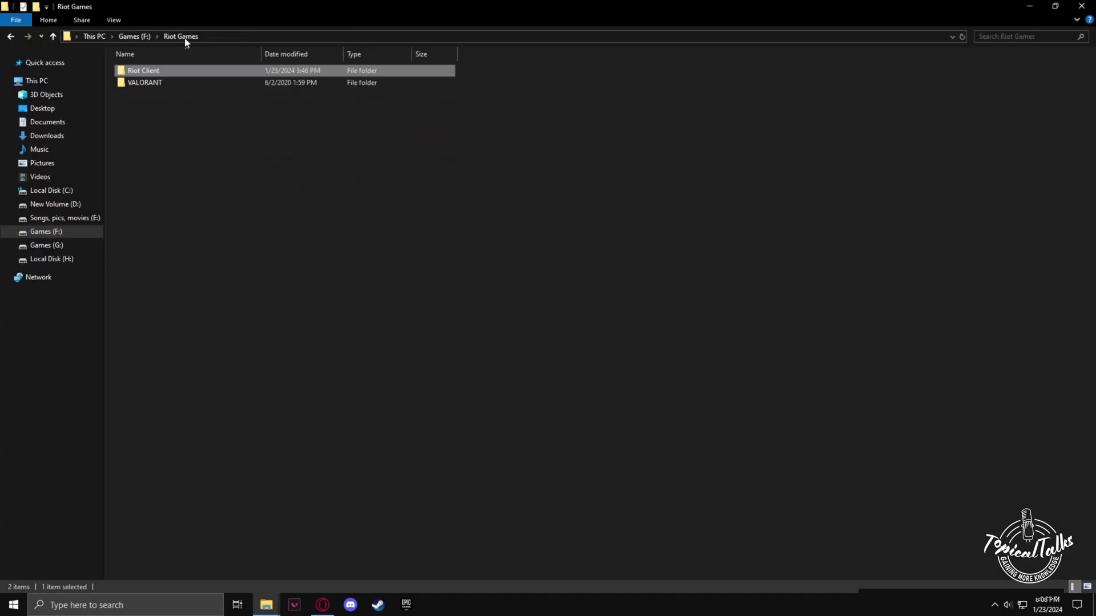
{"action": "double_click", "coordinate": [144, 82]}
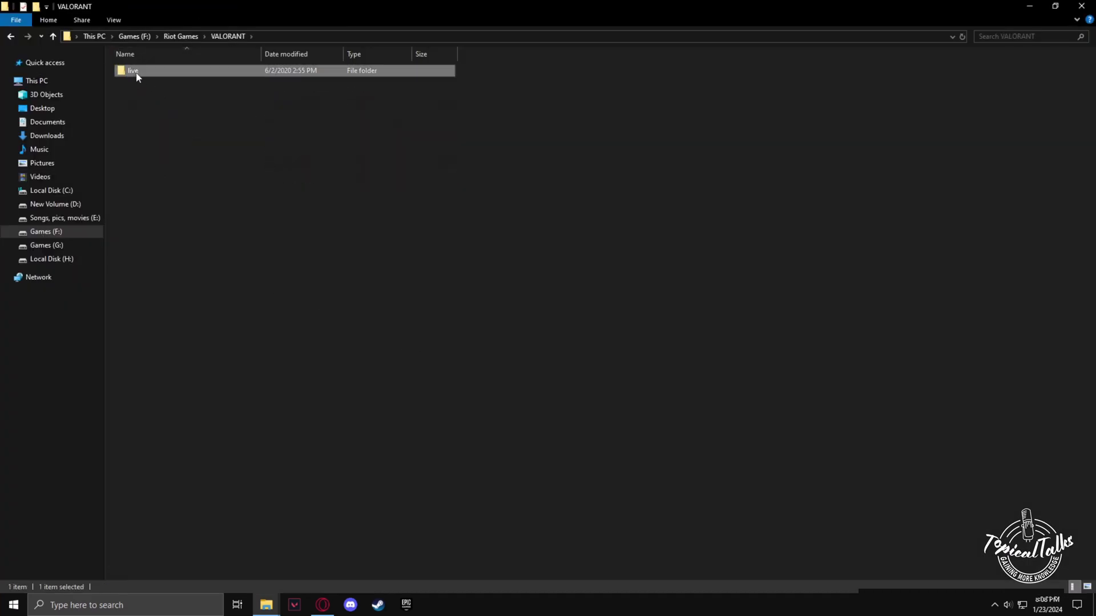
{"action": "double_click", "coordinate": [132, 70]}
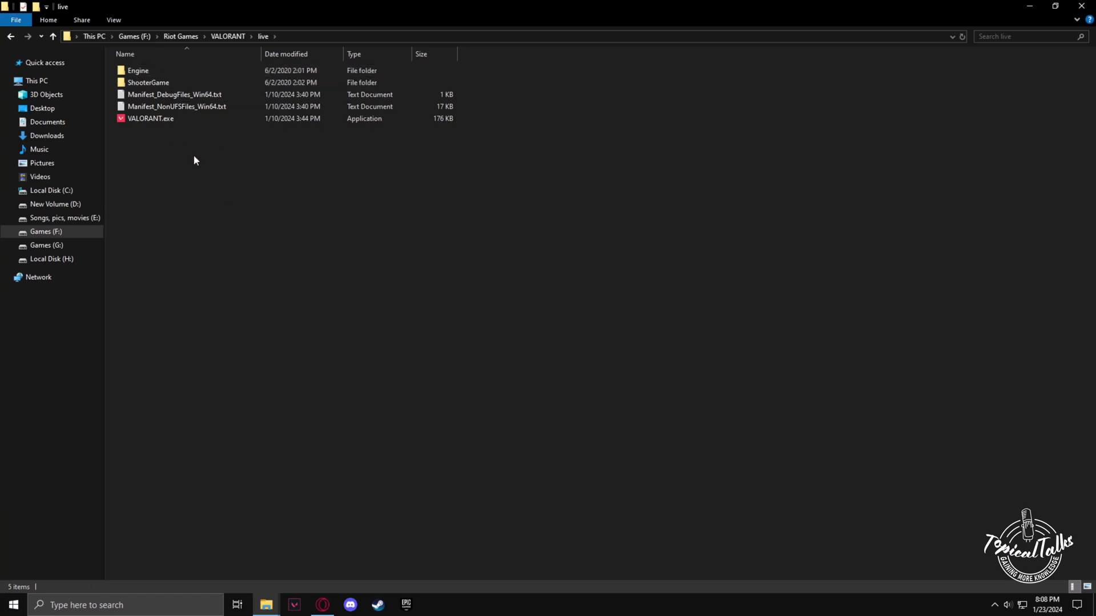
Step: Tick Disable fullscreen optimizations in VALORANT.exe's compatibility properties and check the high DPI settings
{"action": "right_click", "coordinate": [150, 118]}
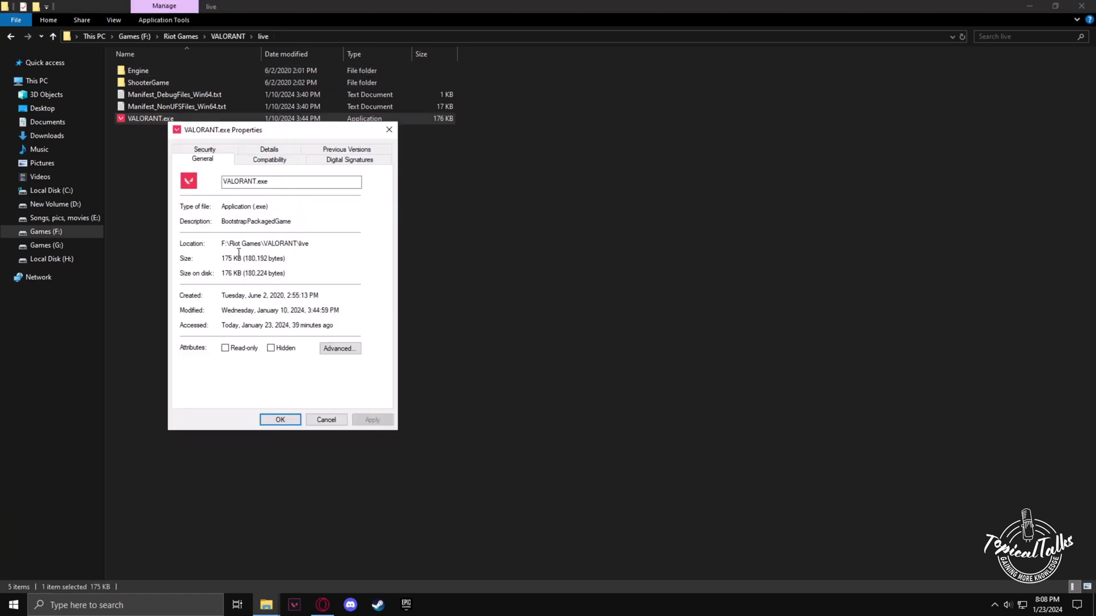
{"action": "left_click", "coordinate": [269, 159]}
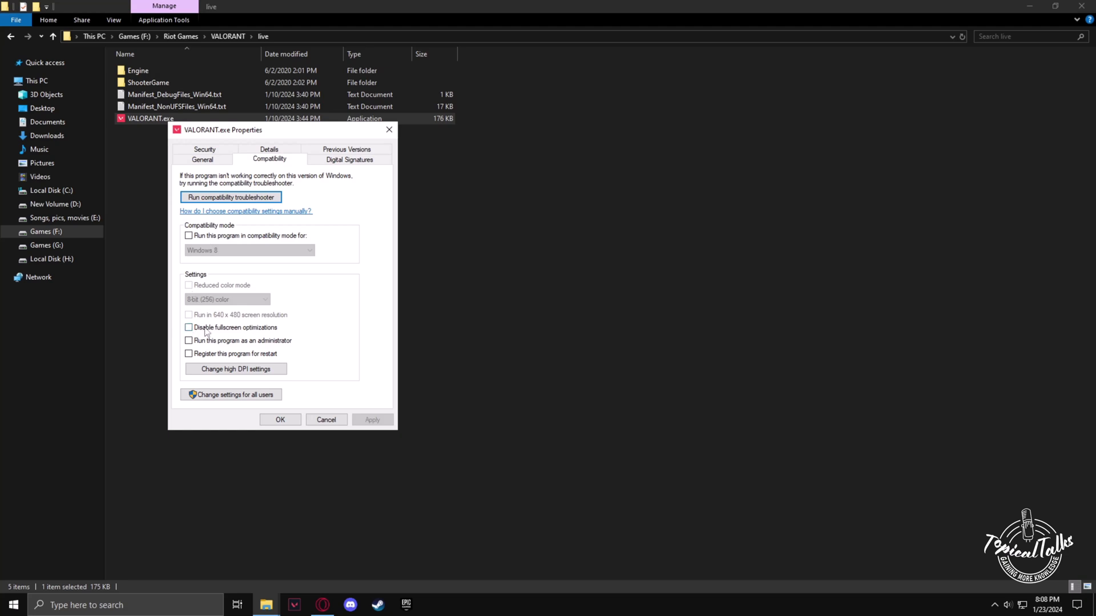
{"action": "left_click", "coordinate": [189, 327]}
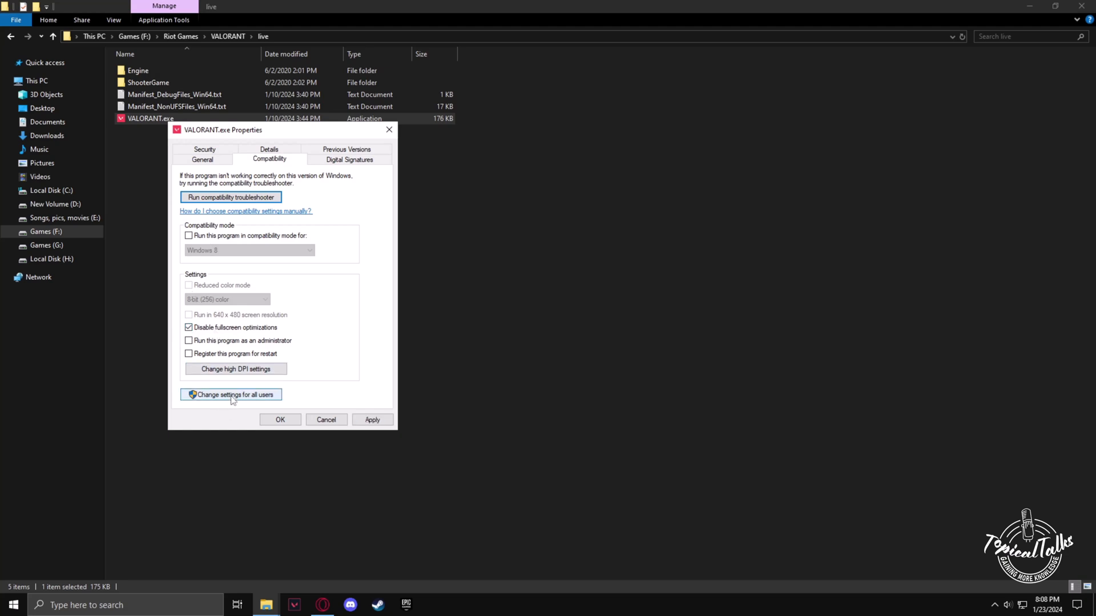
{"action": "left_click", "coordinate": [236, 368]}
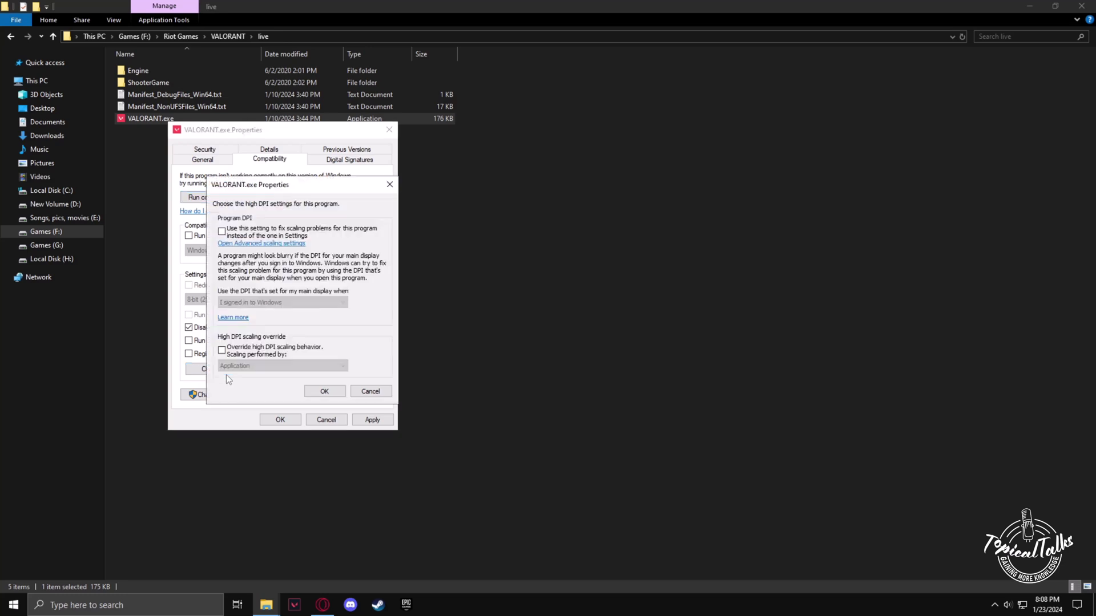
{"action": "left_click", "coordinate": [221, 350]}
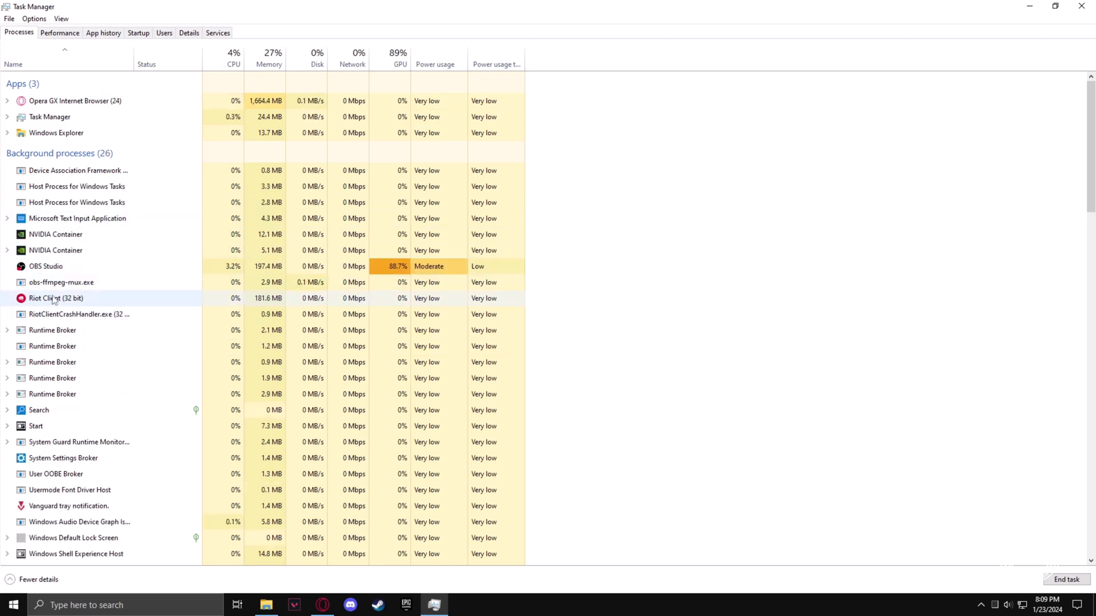
{"action": "scroll", "scroll_direction": "down", "scroll_amount": 3}
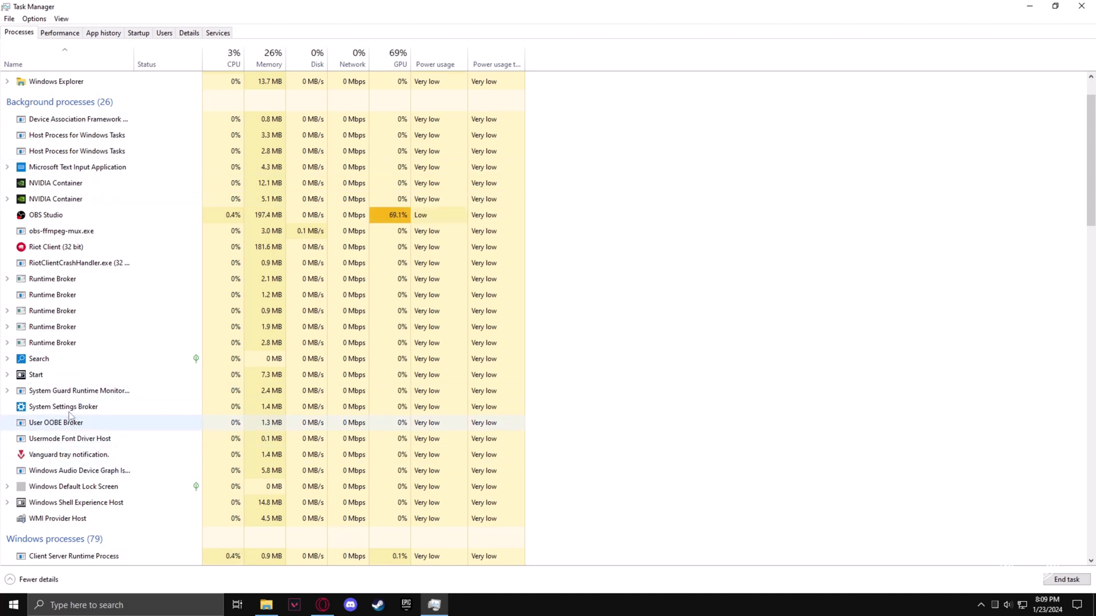
{"action": "scroll", "scroll_direction": "down", "scroll_amount": 3}
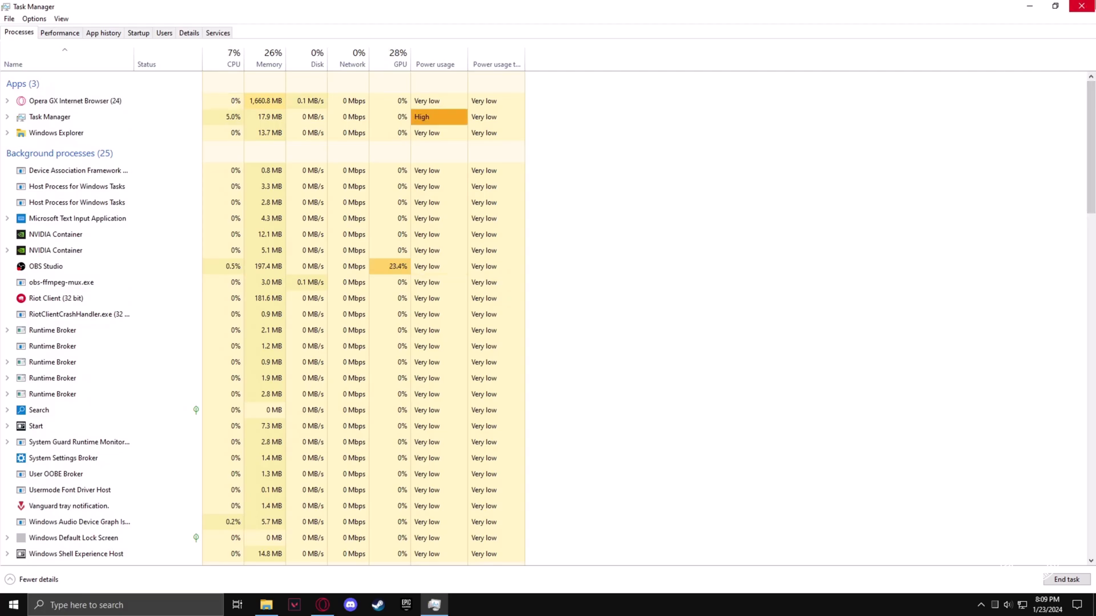
{"action": "left_click", "coordinate": [1083, 6]}
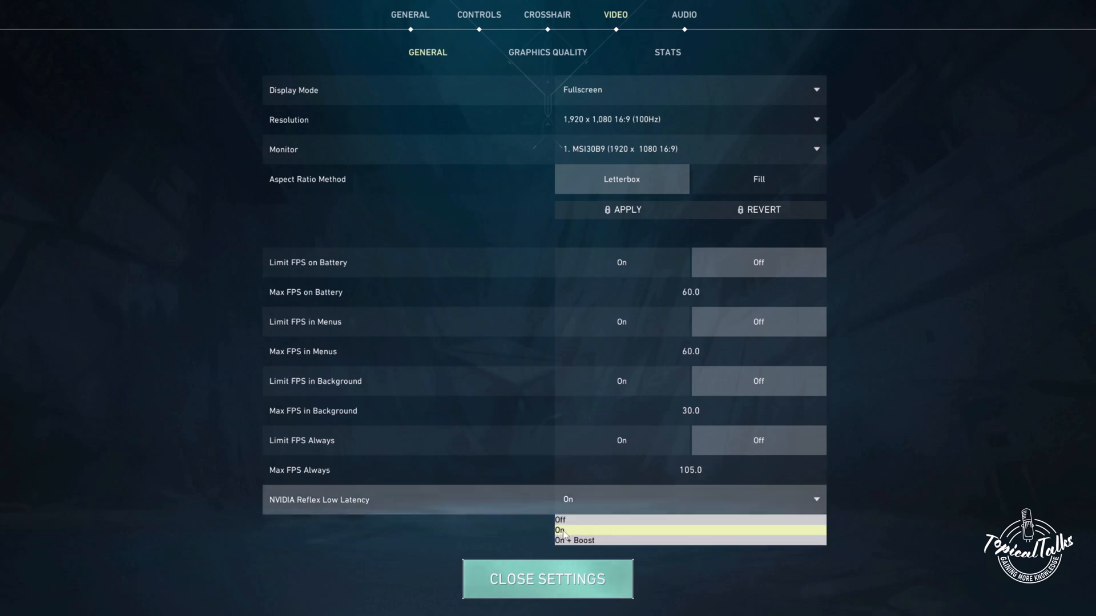
Step: Set NVIDIA Reflex Low Latency to On in the general video settings
{"action": "left_click", "coordinate": [567, 529]}
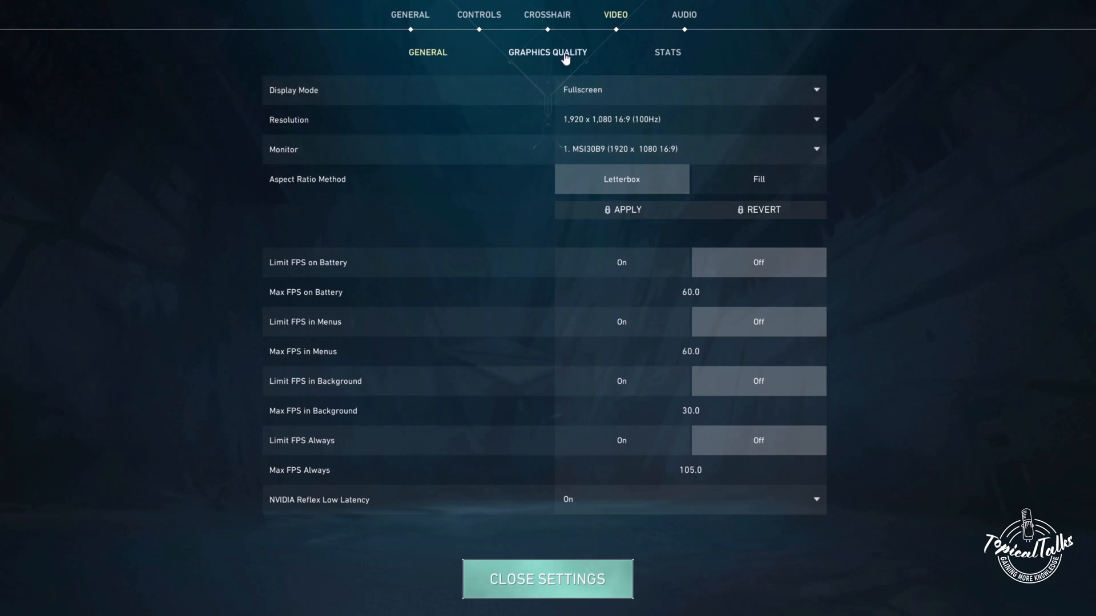
Step: In Graphics Quality, set anisotropic filtering to 8x and switch Bloom off
{"action": "left_click", "coordinate": [547, 51]}
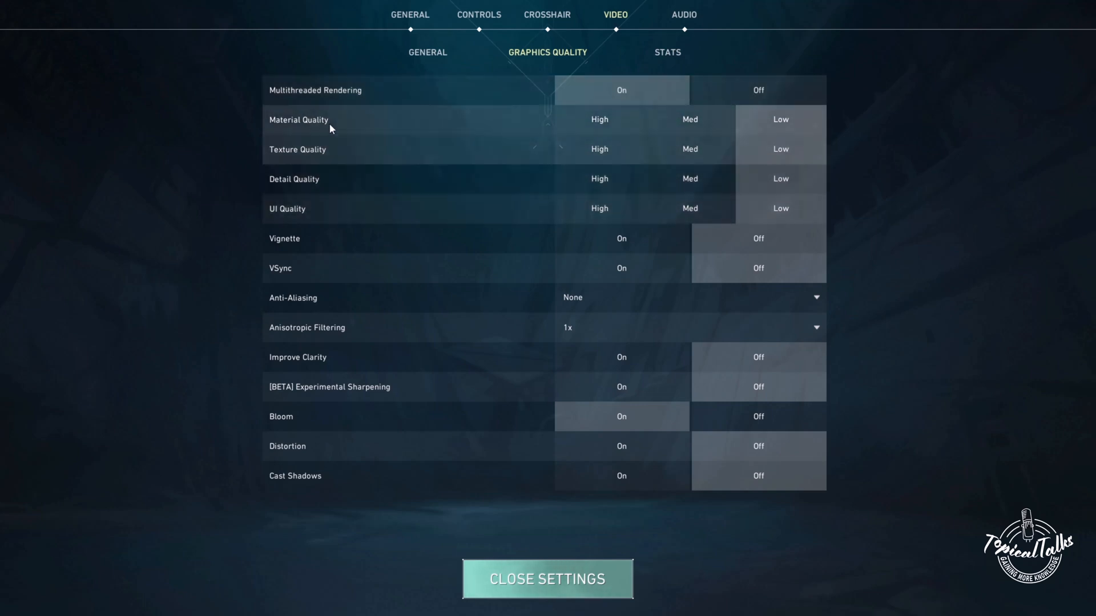
{"action": "mouse_move", "coordinate": [307, 208]}
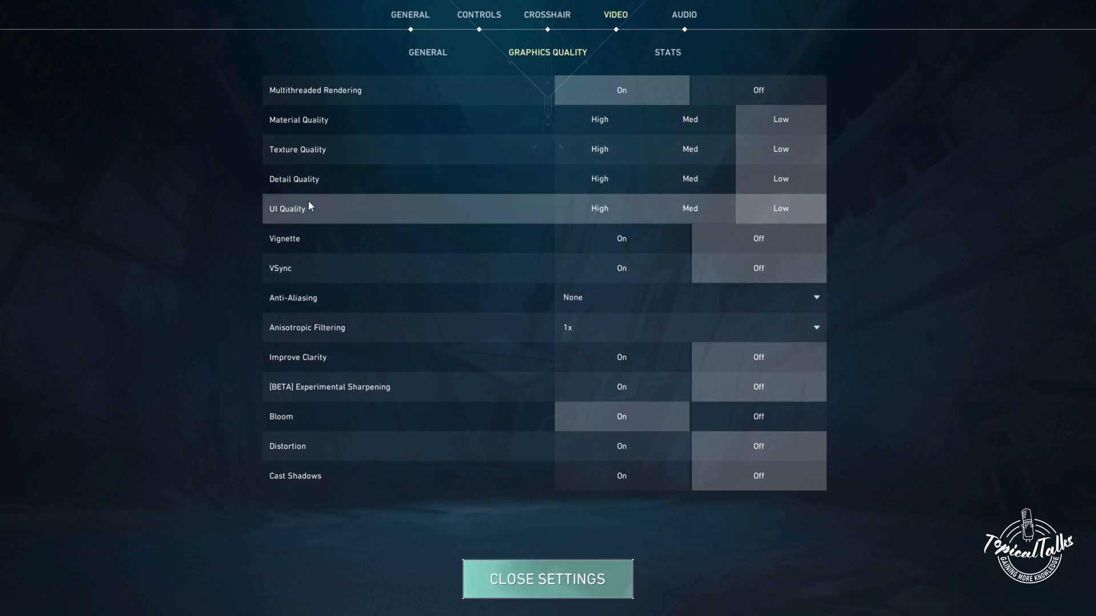
{"action": "mouse_move", "coordinate": [511, 268]}
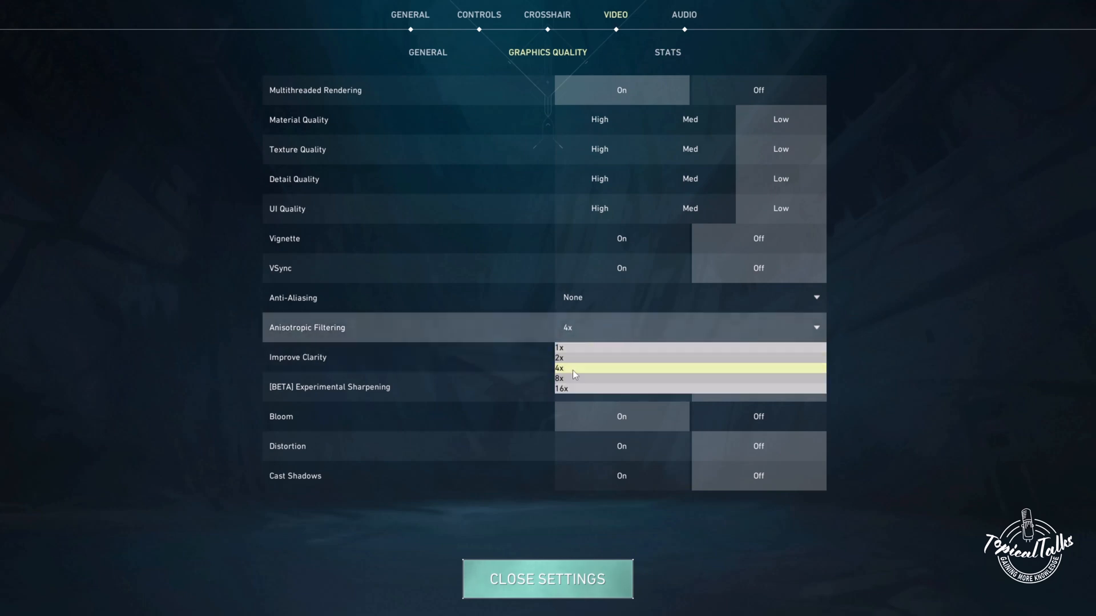
{"action": "left_click", "coordinate": [560, 377]}
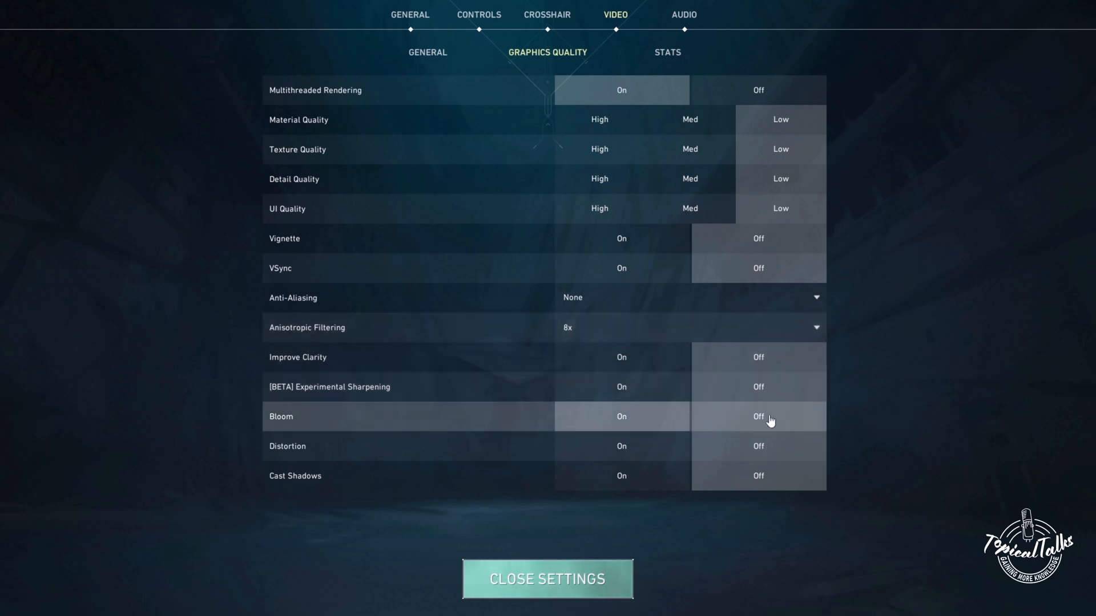
{"action": "left_click", "coordinate": [620, 416]}
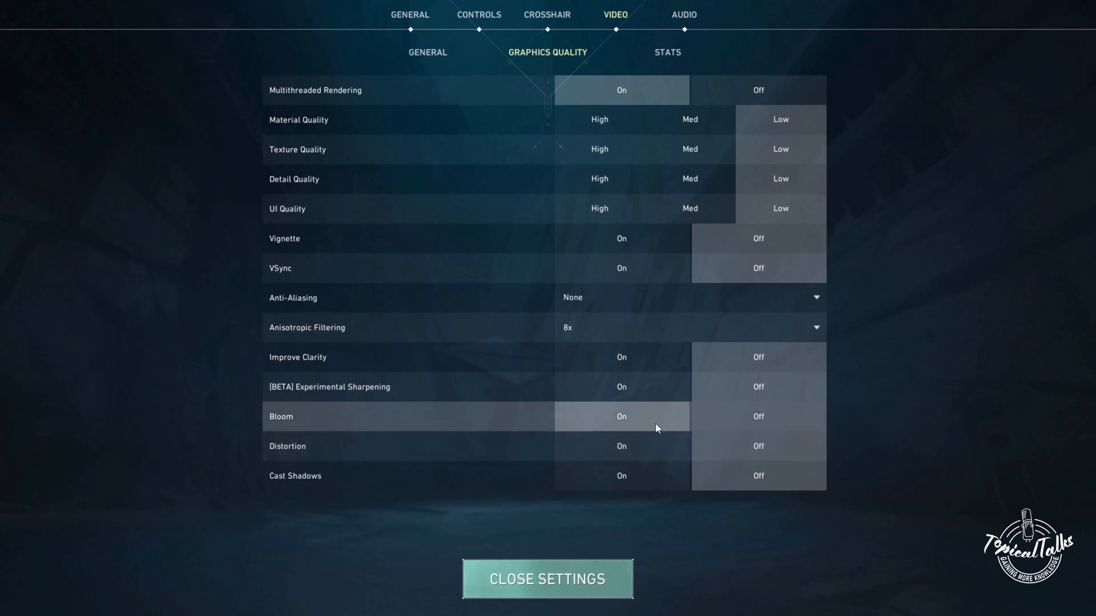
{"action": "left_click", "coordinate": [683, 14]}
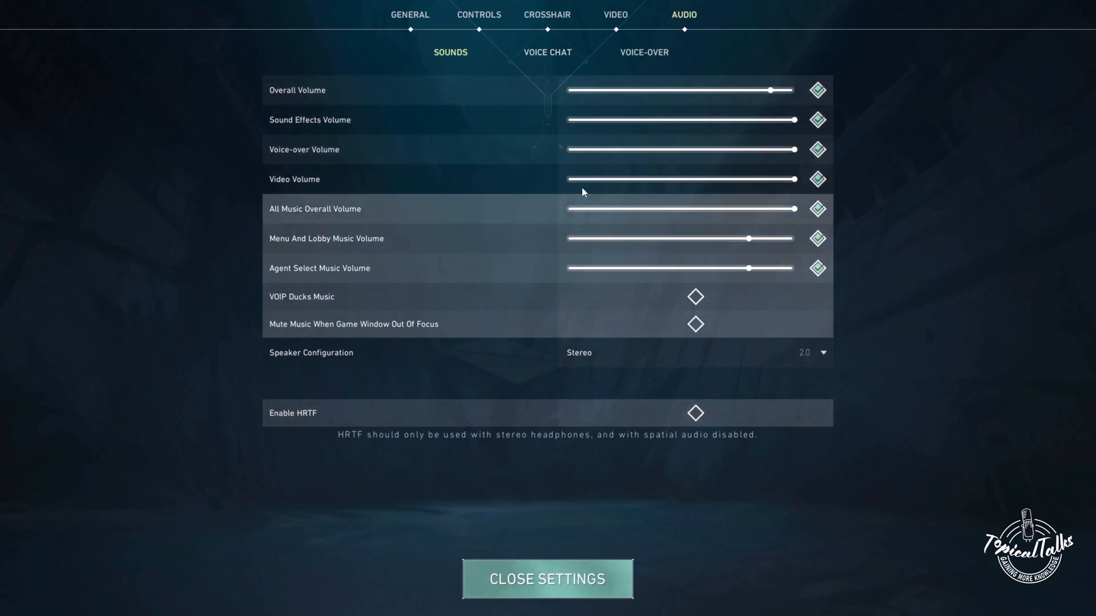
Step: Glance at the Voice-Over audio options, then close settings to the main menu
{"action": "left_click", "coordinate": [644, 52]}
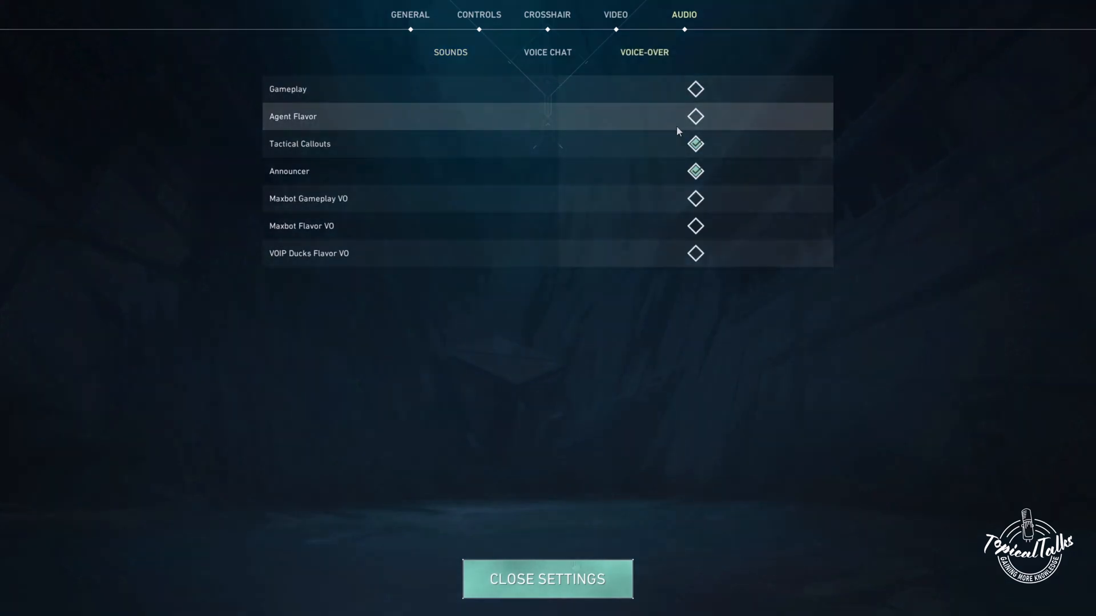
{"action": "left_click", "coordinate": [547, 579]}
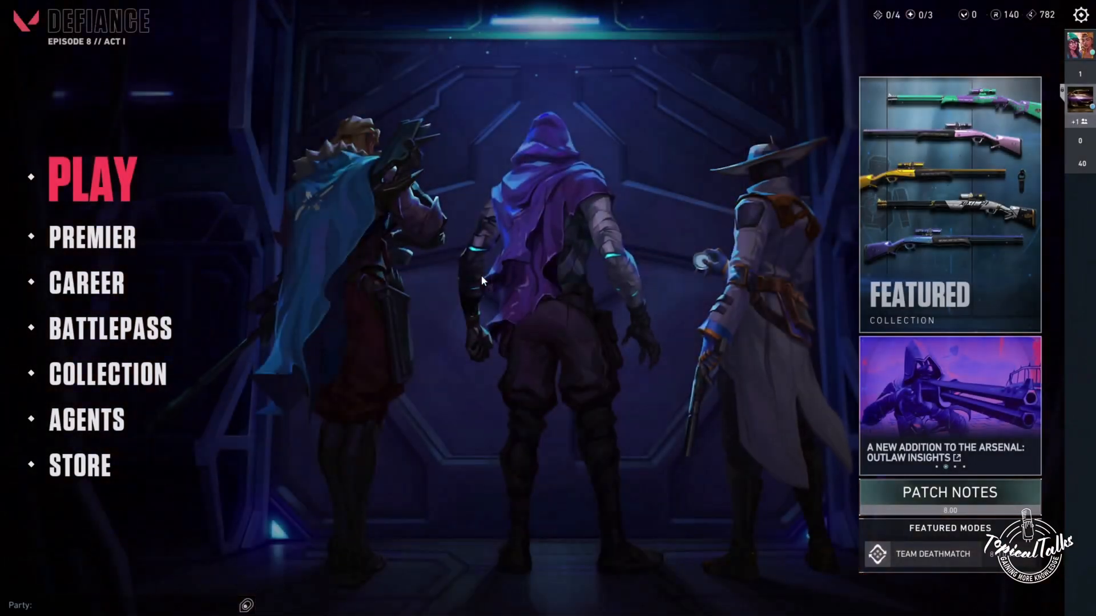